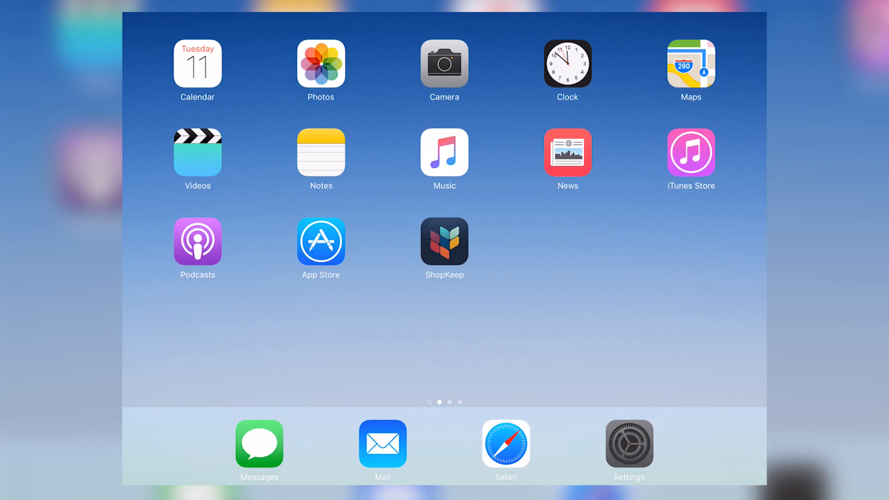
Launch the ShopKeep register app from the iPad home screen.
left_click(628, 442)
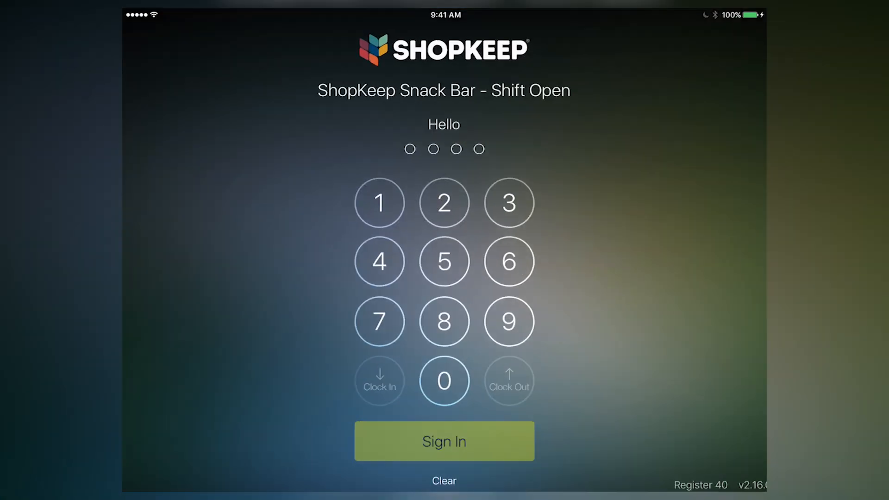
Sign in and add the Epson TM-U220 ticket printer as active, named Grill Printer.
left_click(444, 441)
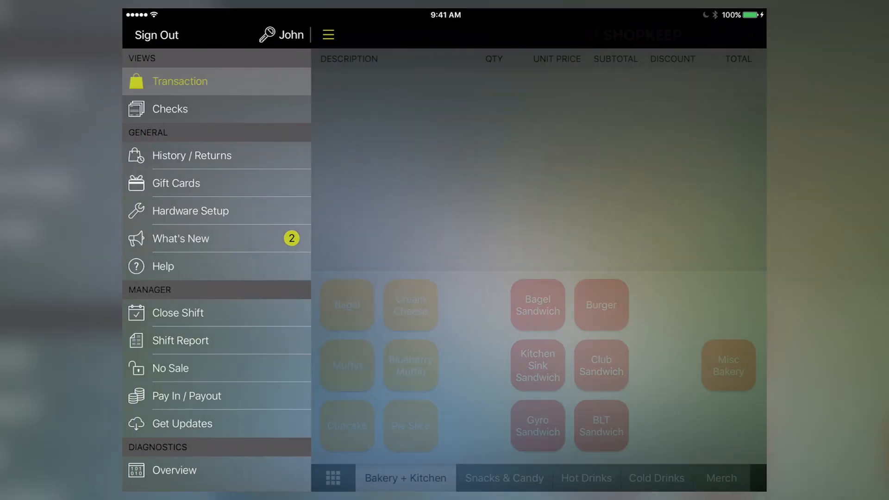
left_click(191, 210)
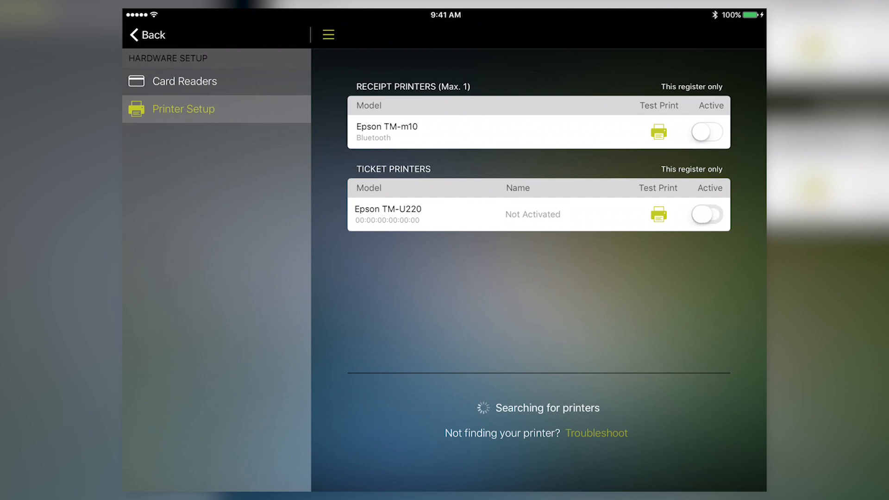
left_click(707, 214)
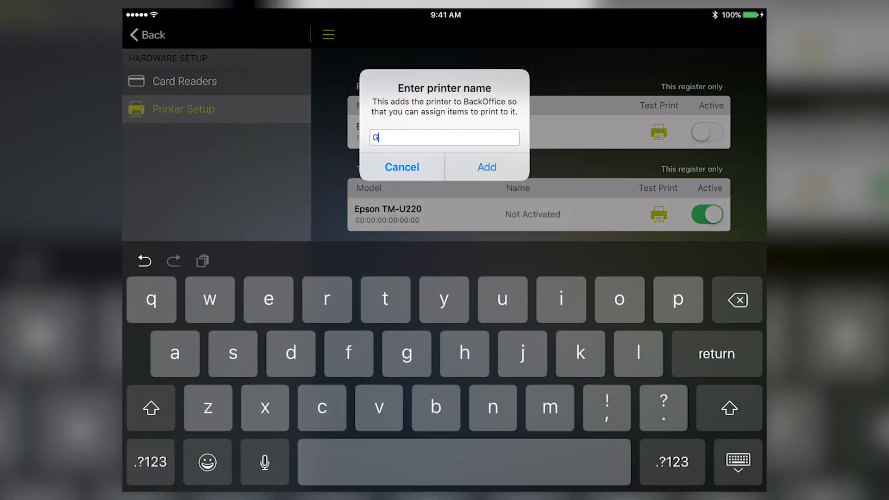
type("rill Printer")
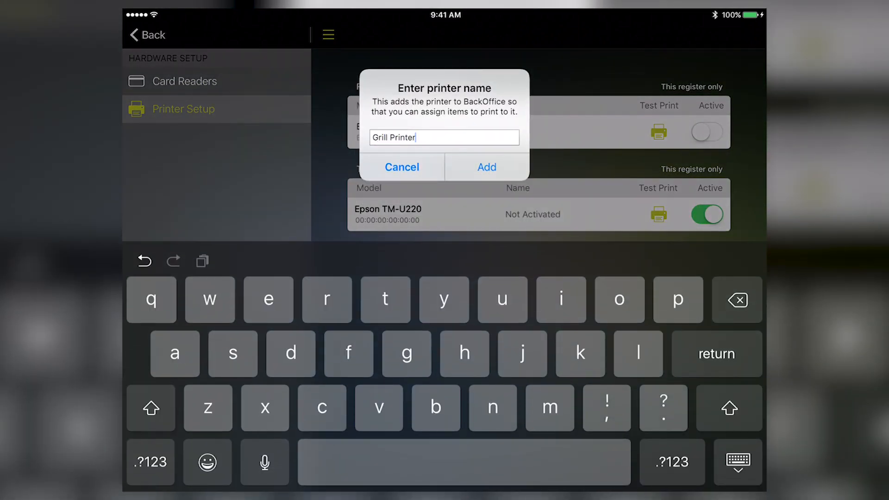
left_click(486, 166)
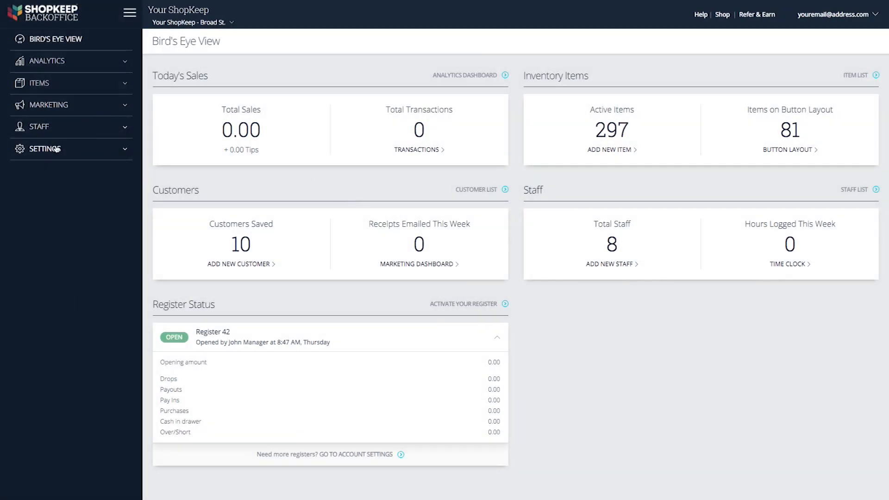
Go to Settings > Printers showing Expo, Grill and Soup/Salad printers.
left_click(44, 148)
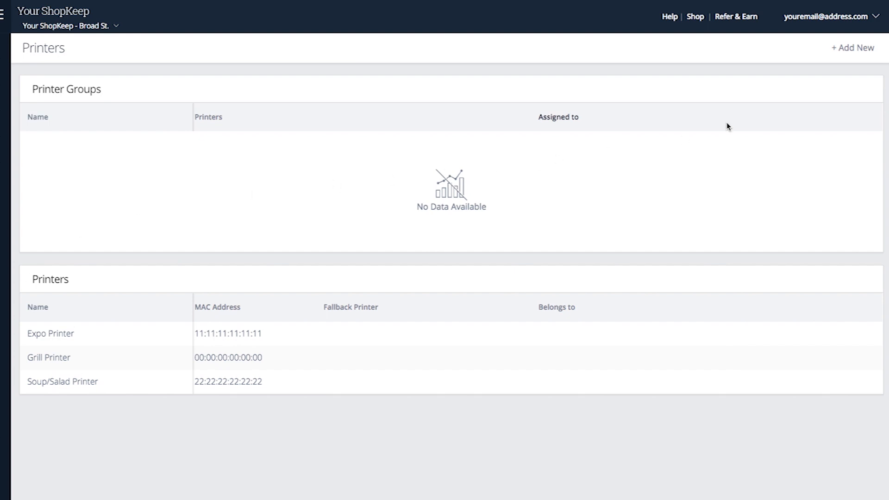
Create a Grill Entrees + Appetizers printer group for the grill categories and assign a printer.
left_click(854, 47)
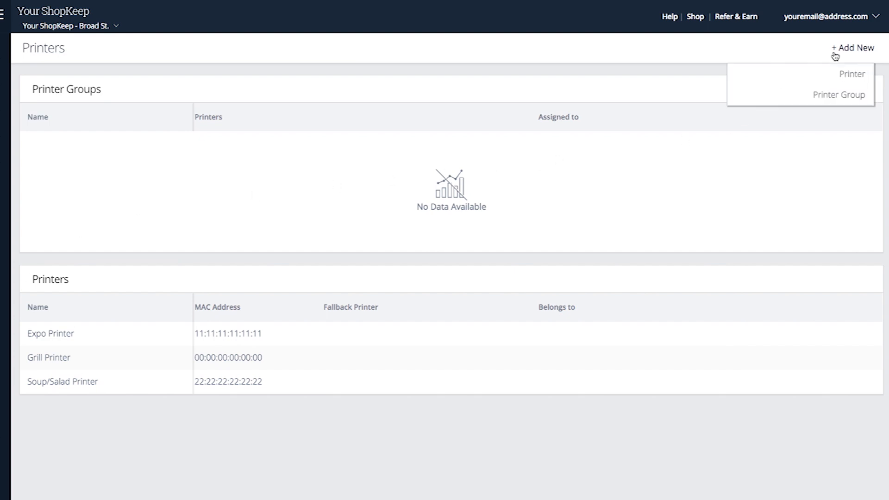
left_click(839, 95)
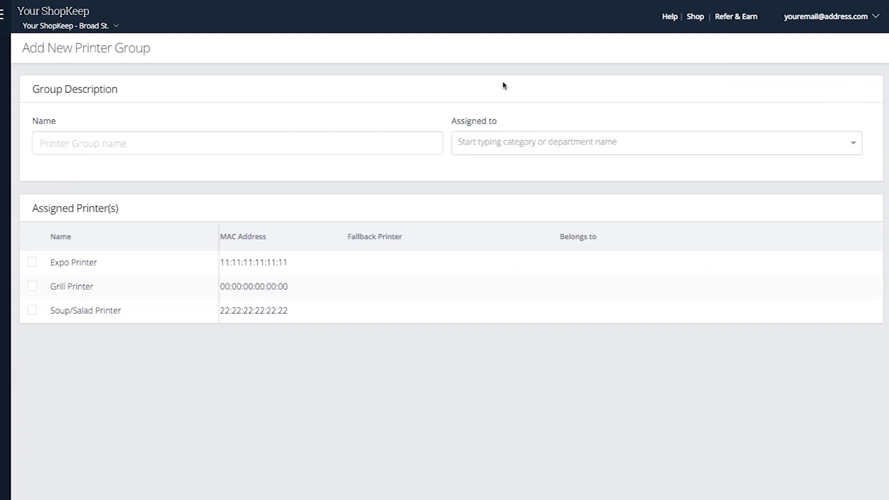
type("Grill Entrees + Appetizers")
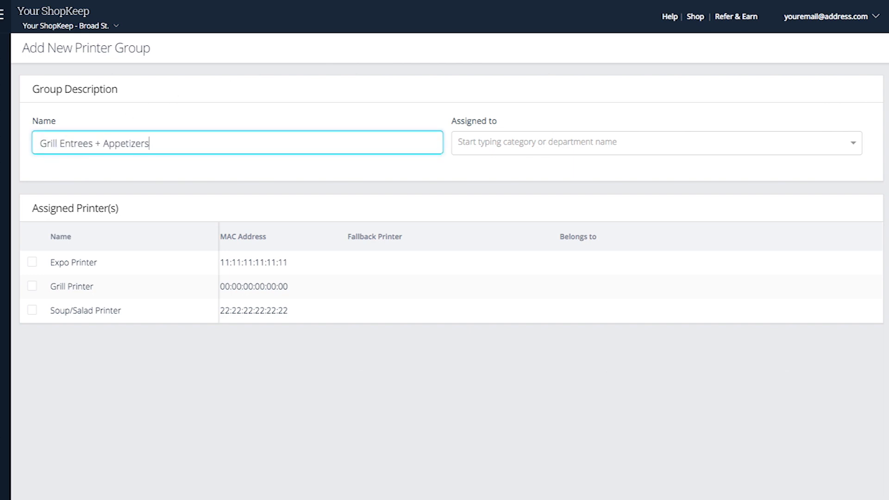
left_click(654, 142)
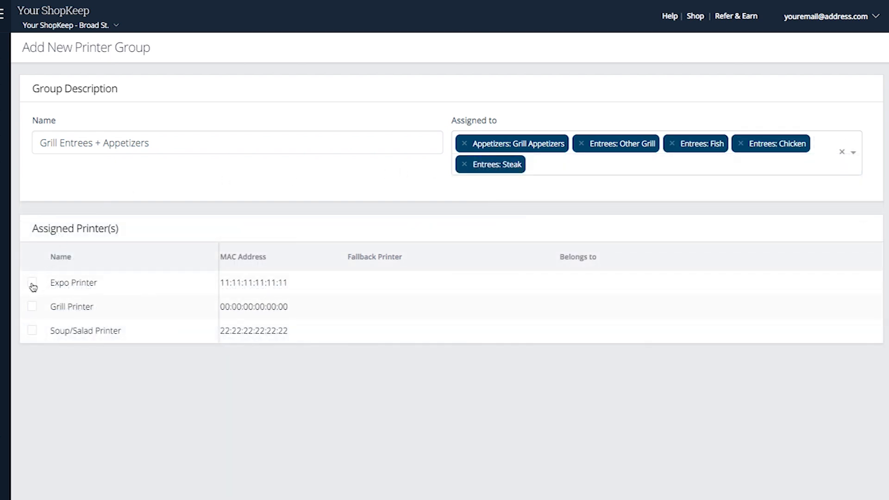
left_click(32, 307)
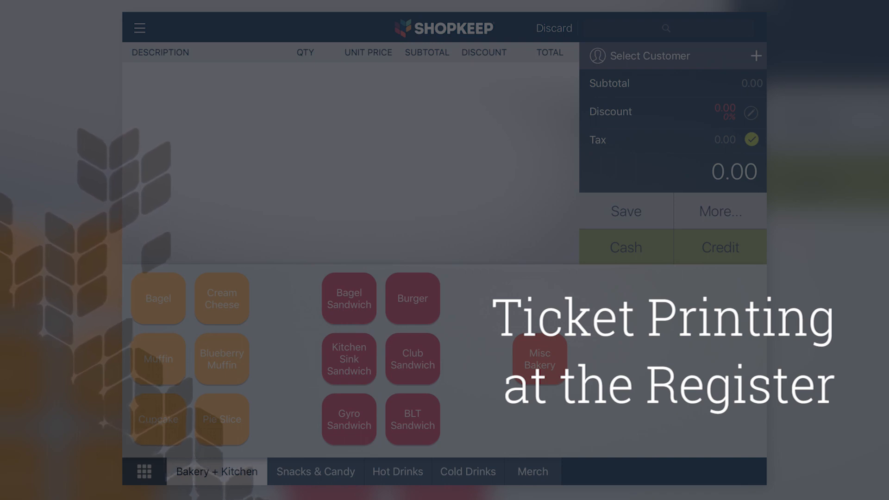
Get Updates to pull the BackOffice printer settings onto the register.
left_click(139, 27)
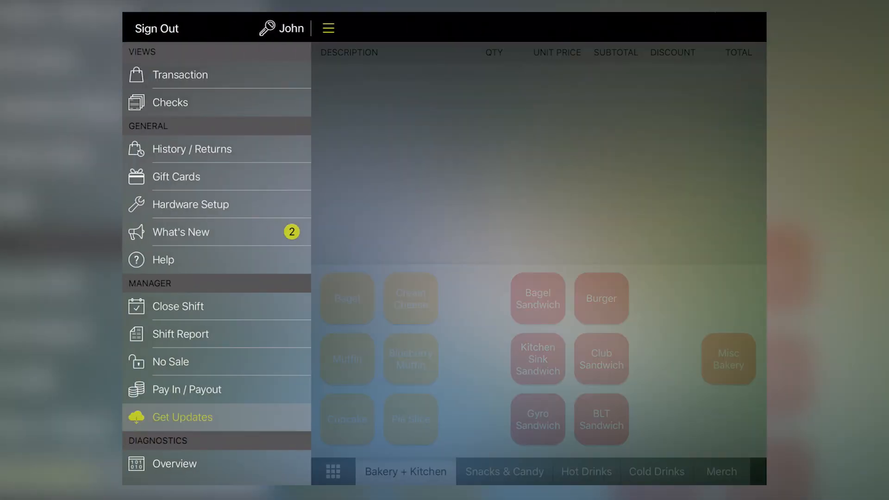
left_click(182, 417)
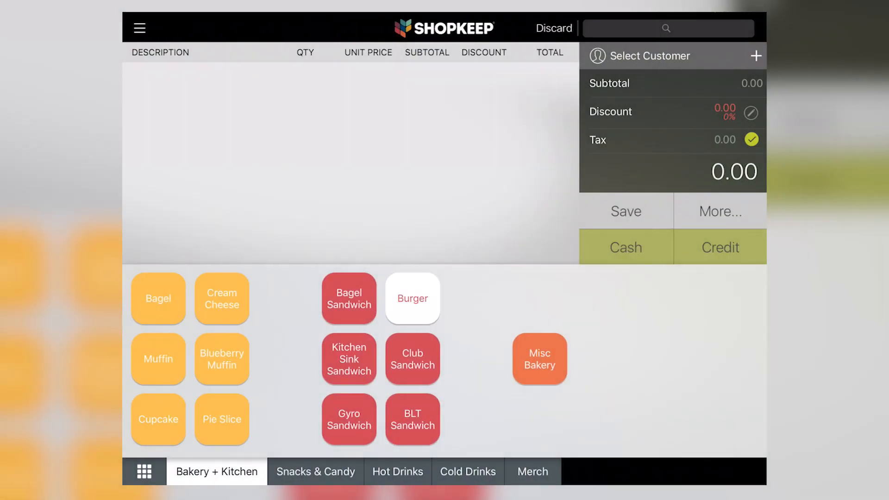
Ring up a burger noted 'Extra lettuce, to go' and start a $10.56 cash payment.
left_click(413, 298)
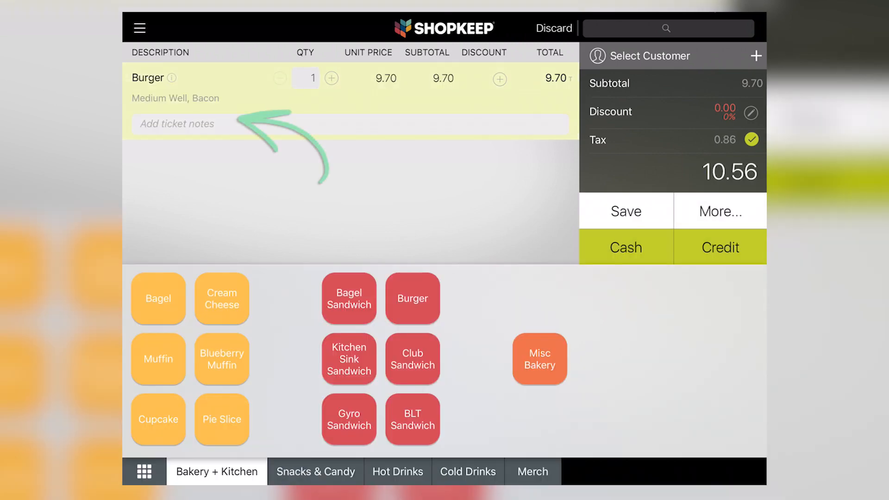
type("Extra lettuc")
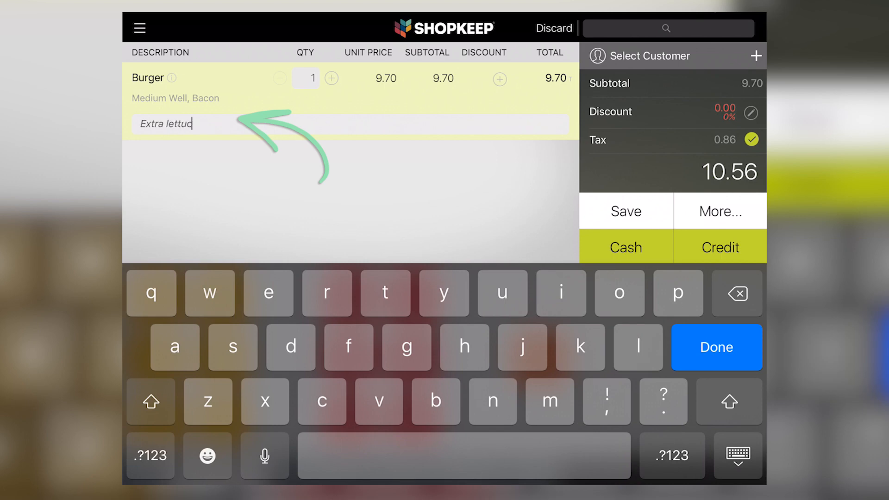
left_click(716, 347)
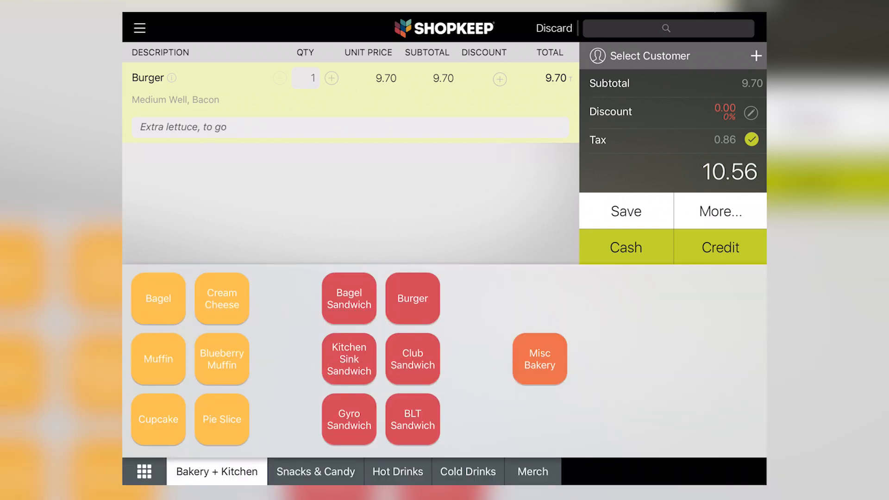
left_click(625, 247)
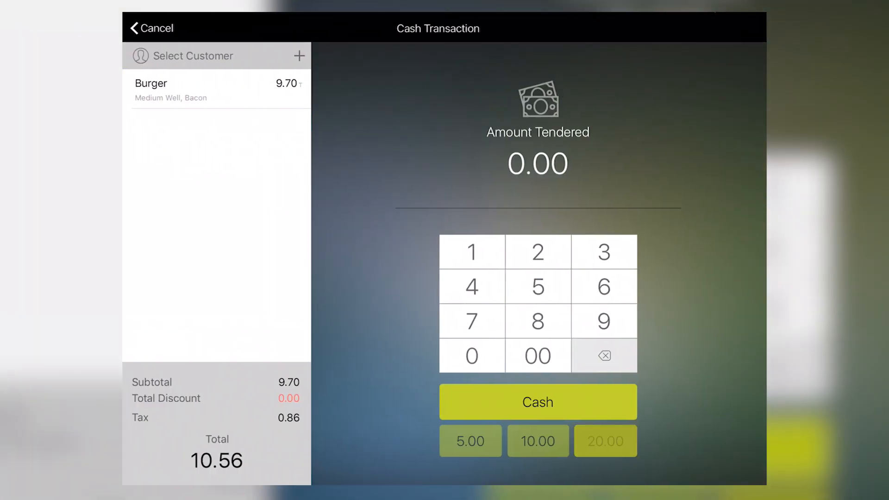